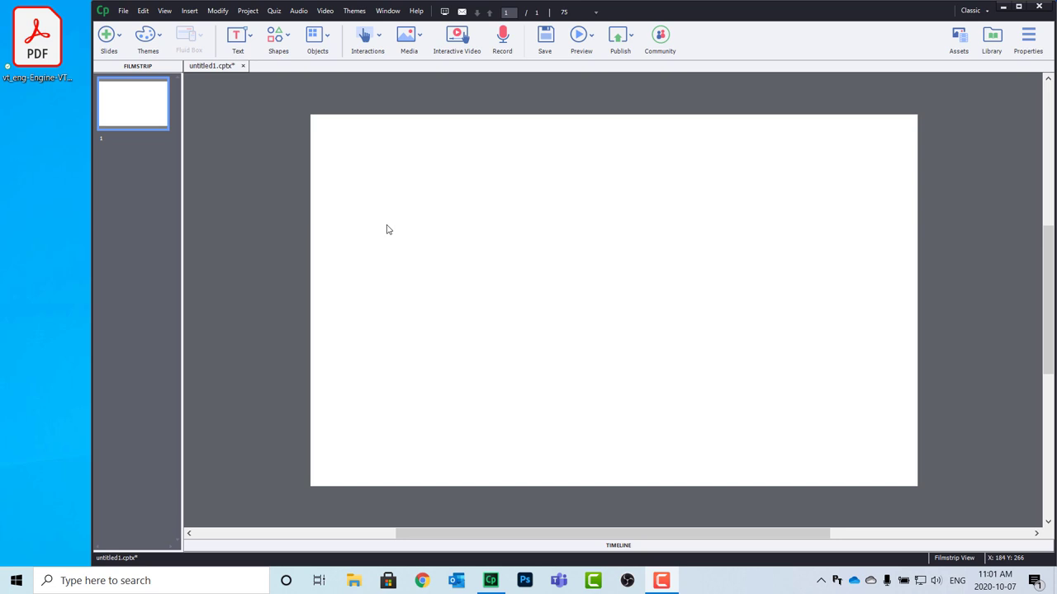
mouse_move(336, 178)
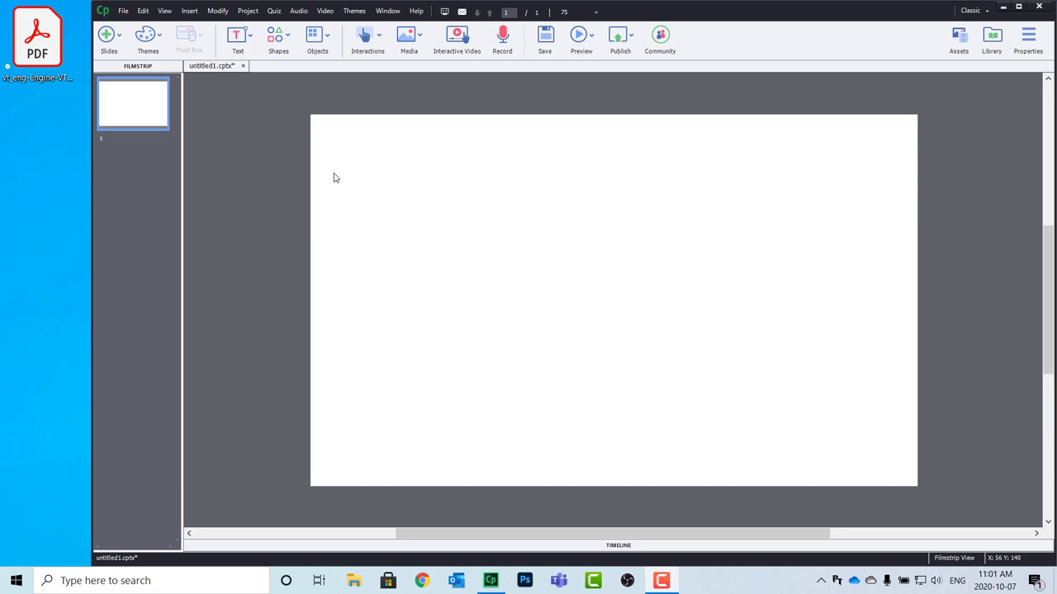
mouse_move(218, 200)
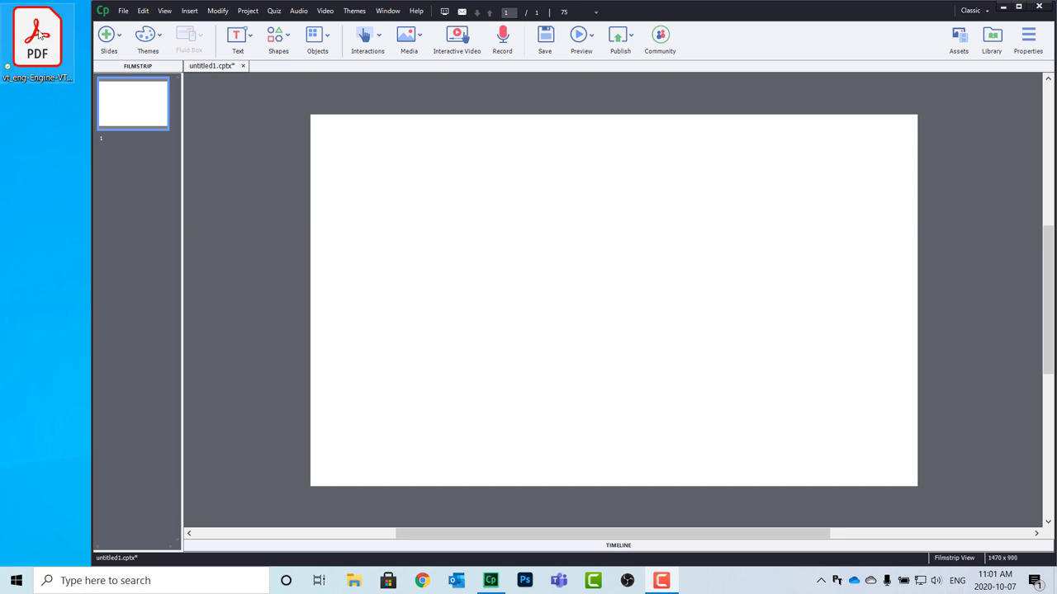
Drag the desktop PDF onto the slide as a web object, placed near the top-left corner.
left_click_drag(37, 37, 277, 243)
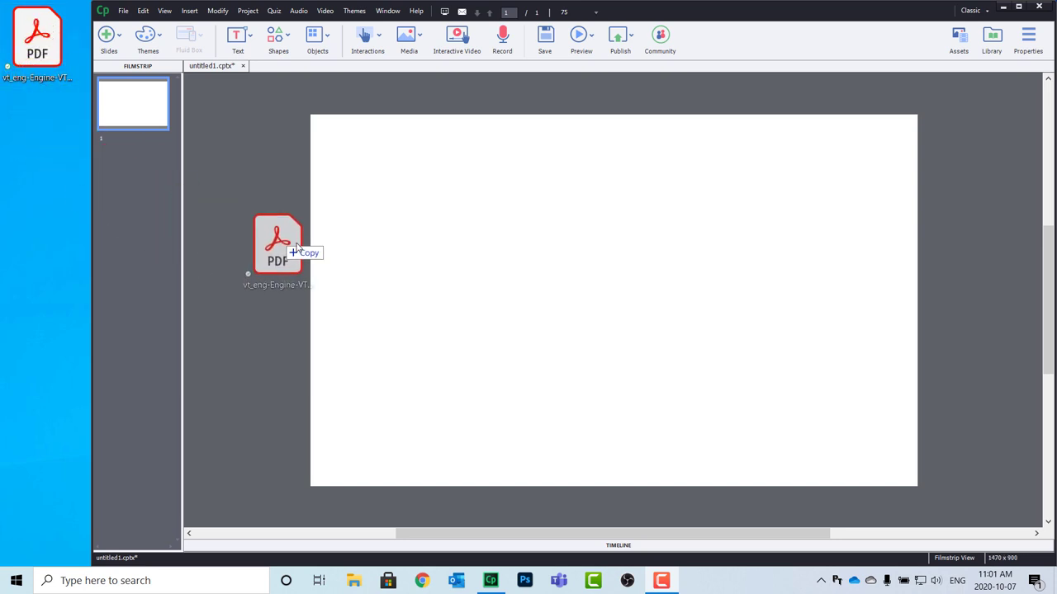
left_click_drag(277, 243, 631, 268)
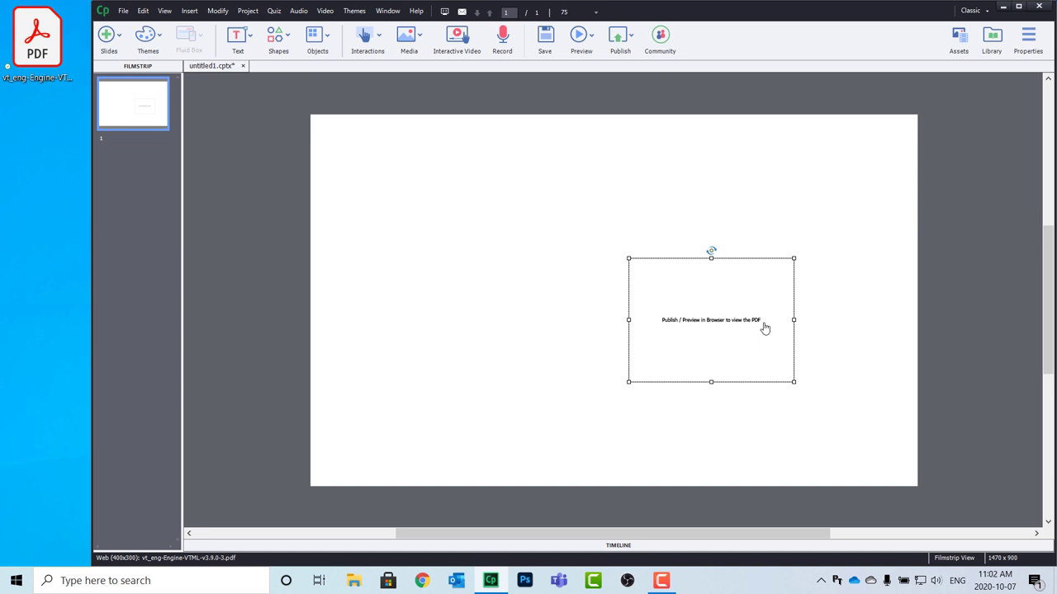
mouse_move(758, 333)
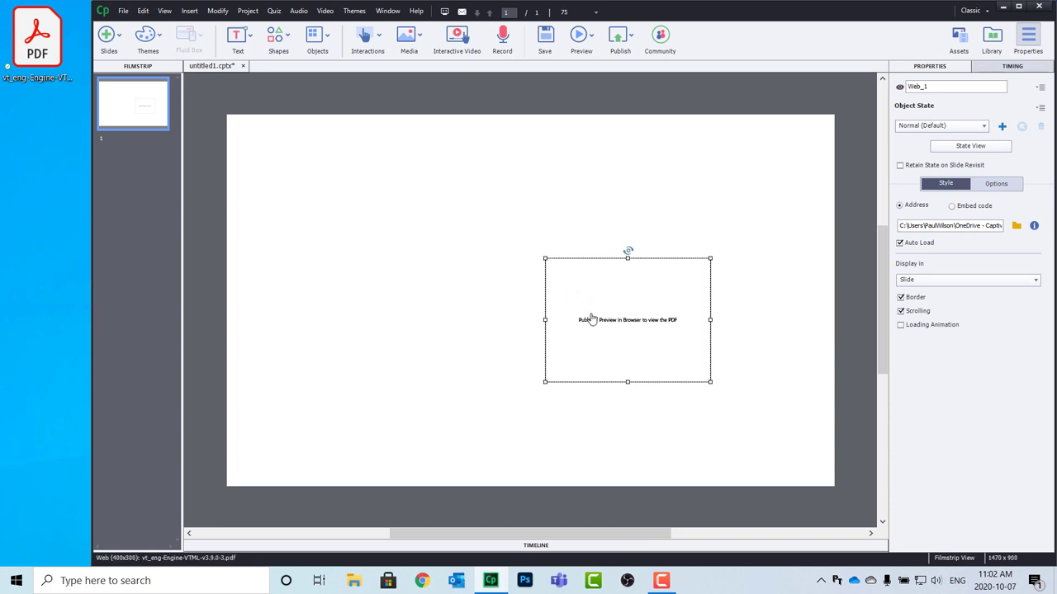
mouse_move(623, 349)
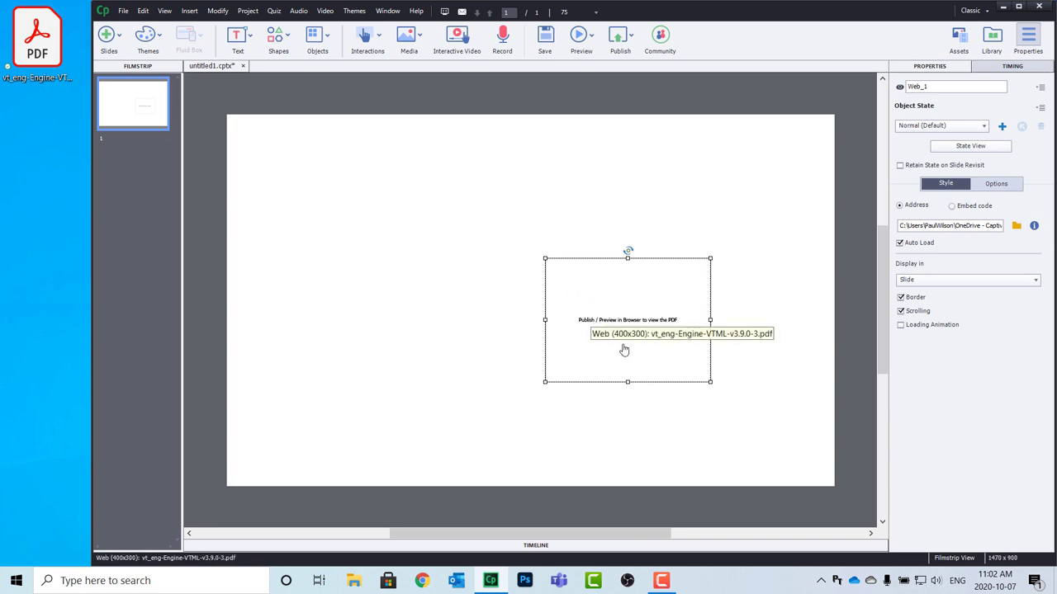
mouse_move(629, 349)
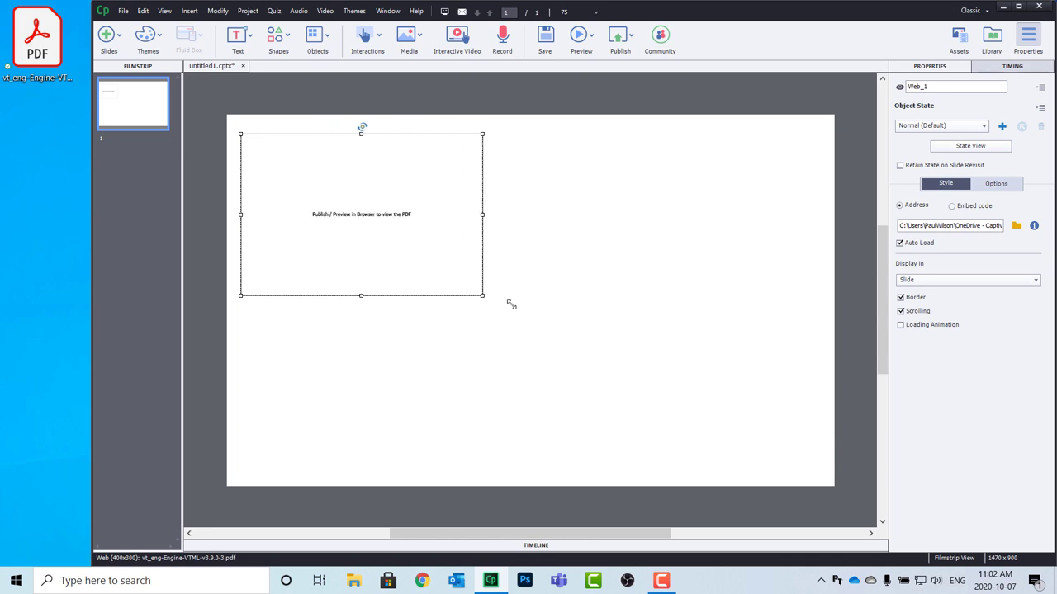
Stretch the PDF web object toward the slide's bottom-right corner and bring up its context menu.
left_click_drag(483, 295, 813, 444)
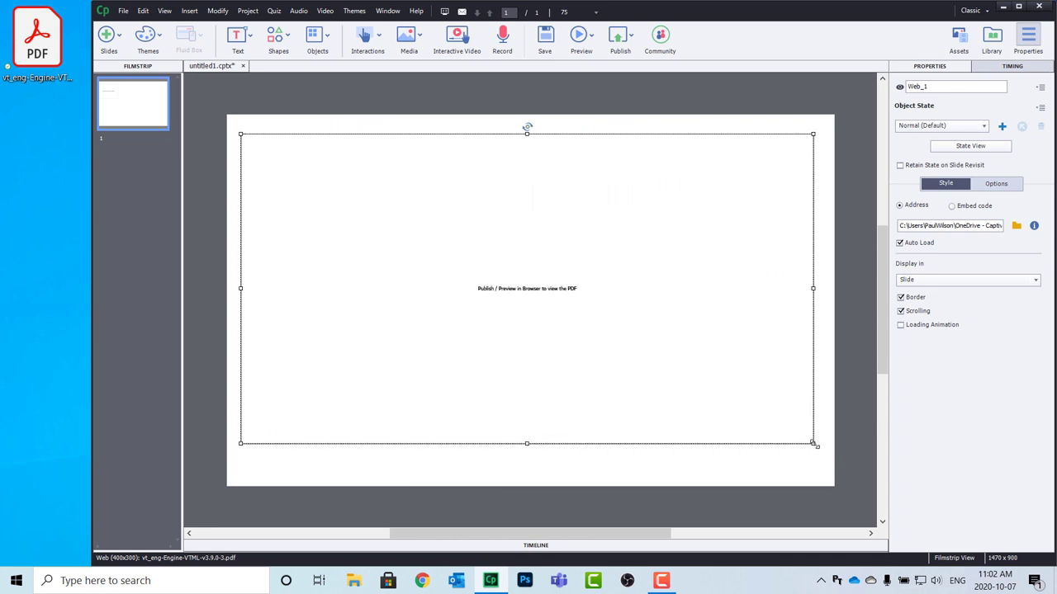
right_click(467, 213)
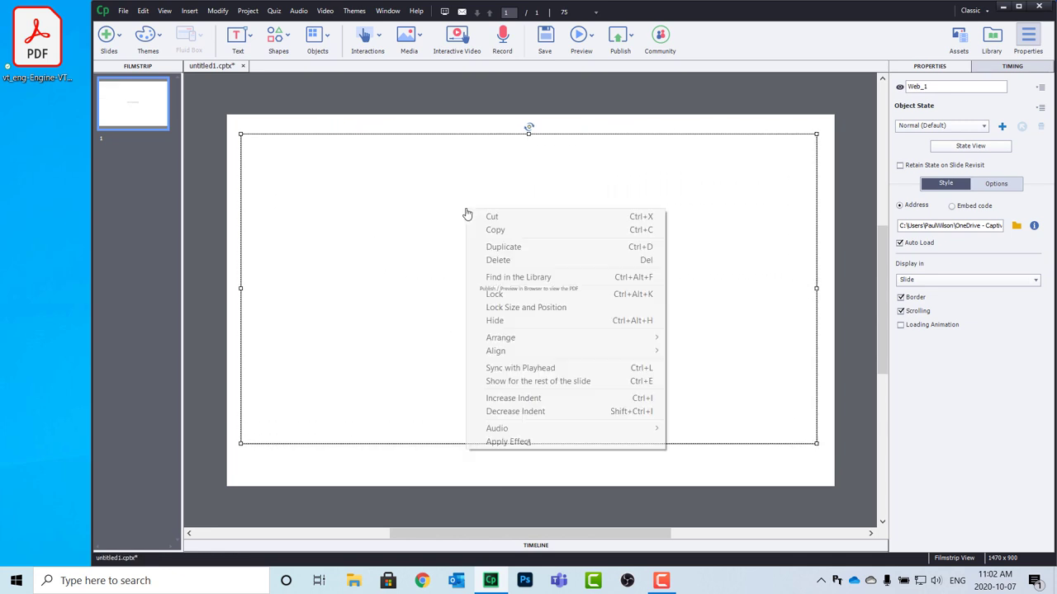
mouse_move(537, 351)
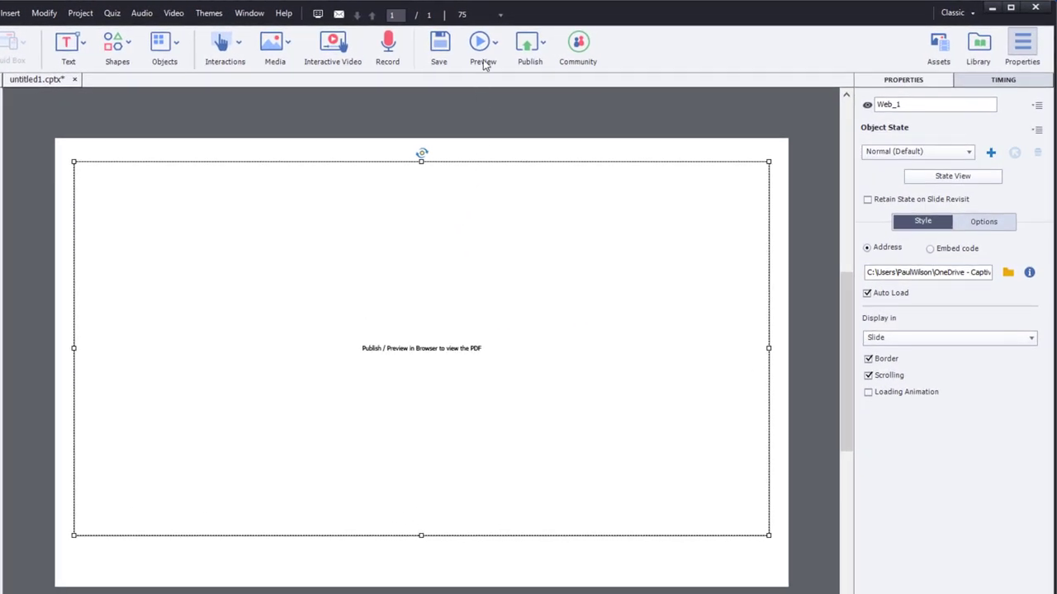
mouse_move(493, 89)
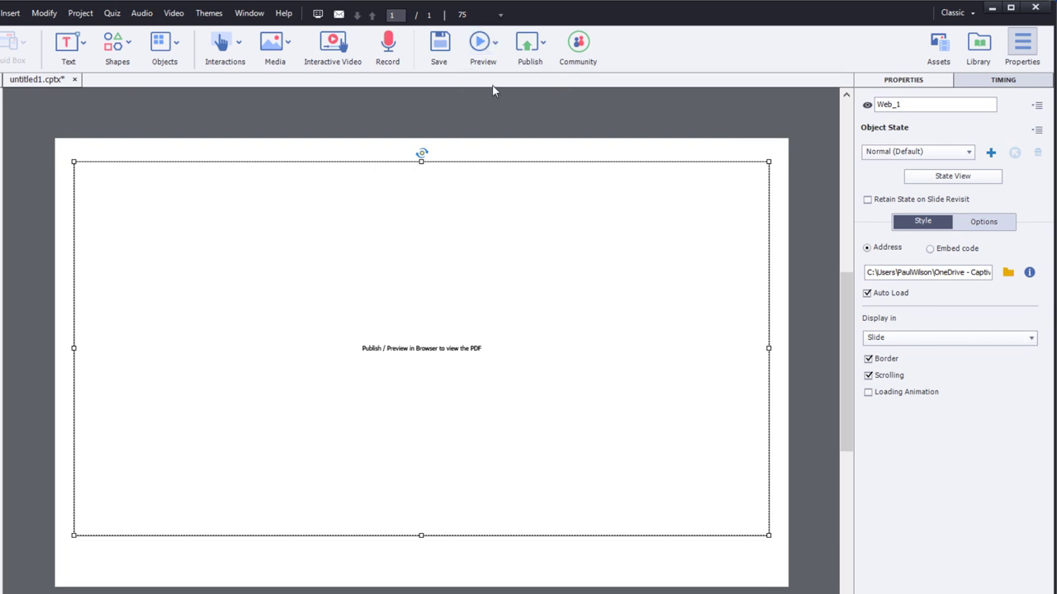
left_click(482, 41)
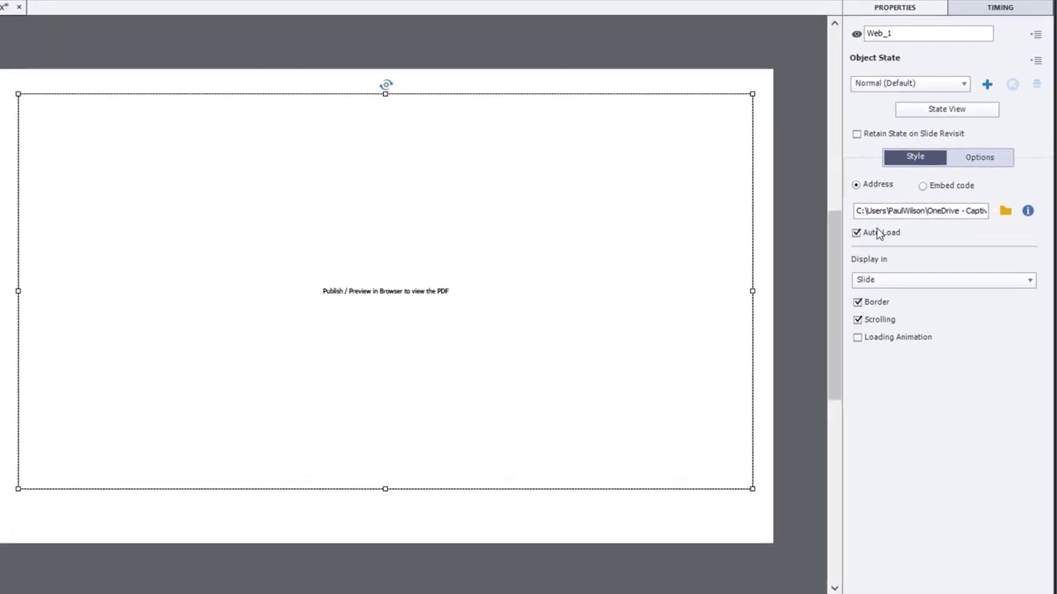
left_click(921, 211)
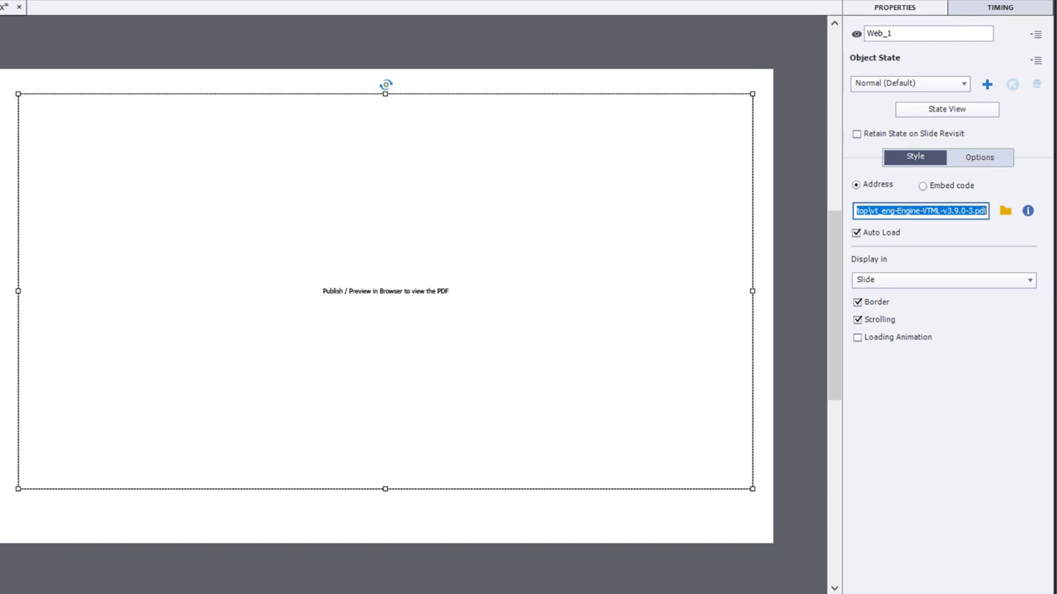
Show the Library panel, then preview the project as HTML5 in Browser.
left_click(947, 7)
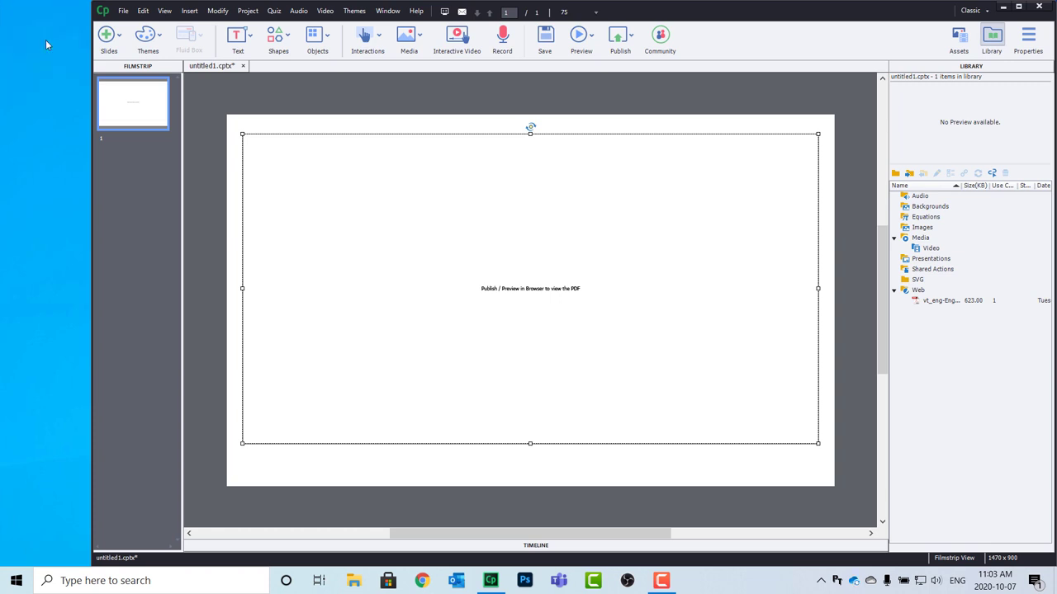
mouse_move(497, 73)
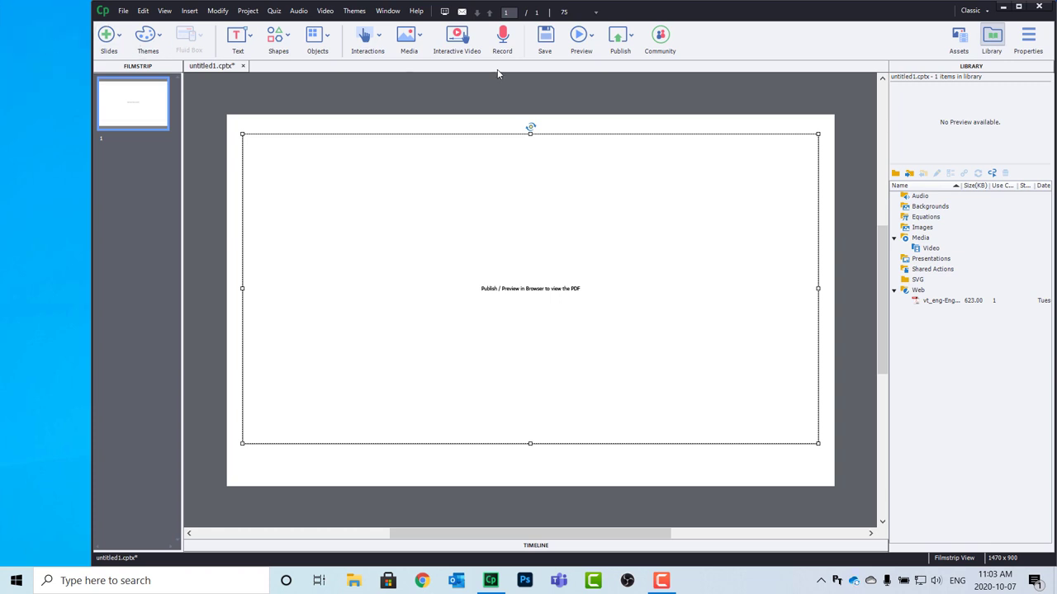
left_click(591, 35)
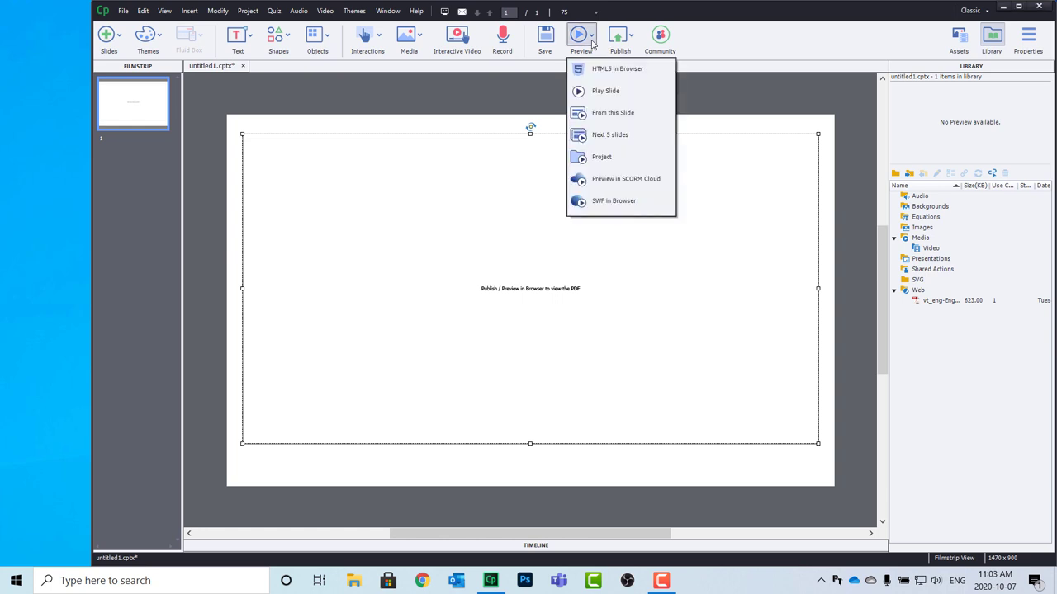
left_click(616, 69)
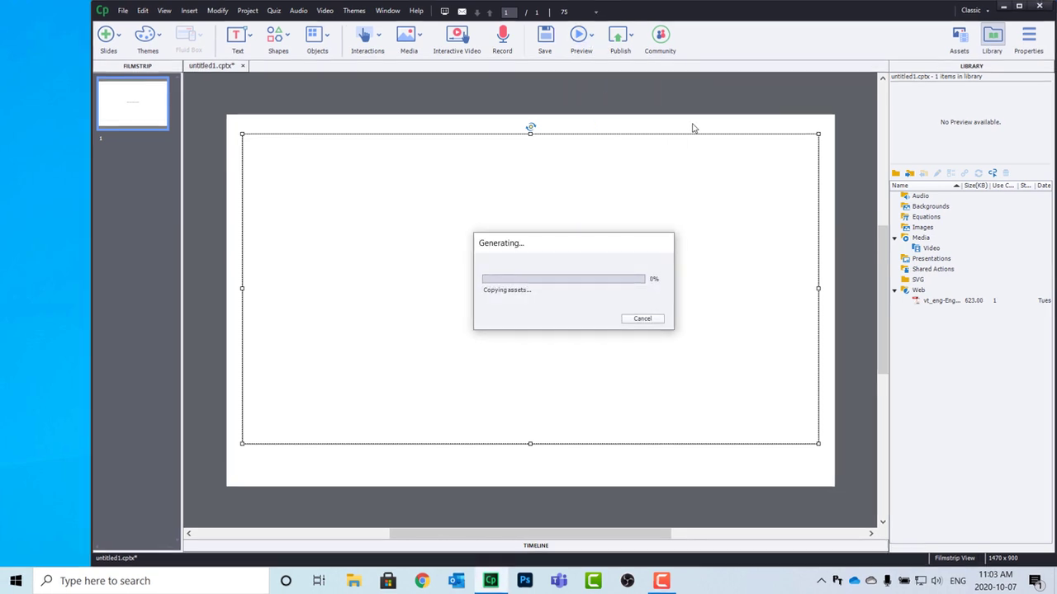